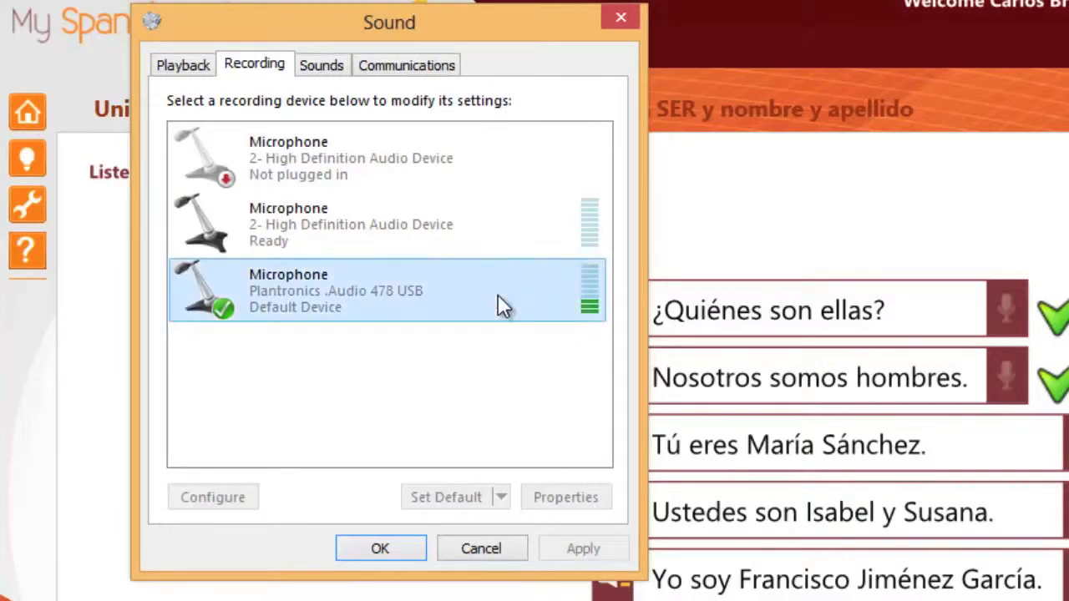
mouse_move(447, 306)
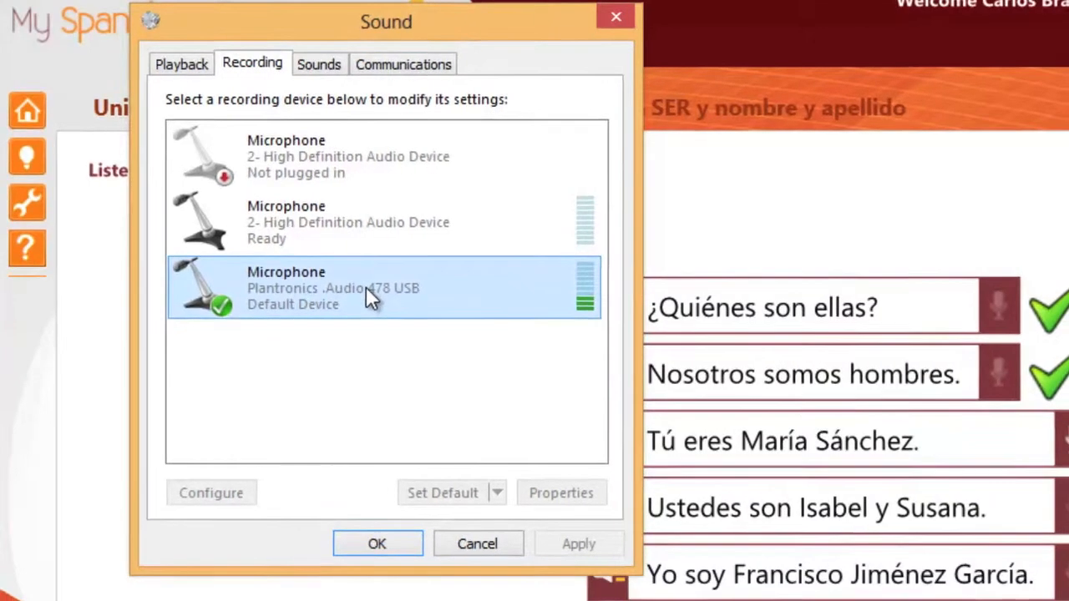
- Select the Plantronics .Audio 478 USB microphone on the Recording tab and open its properties
left_click(561, 491)
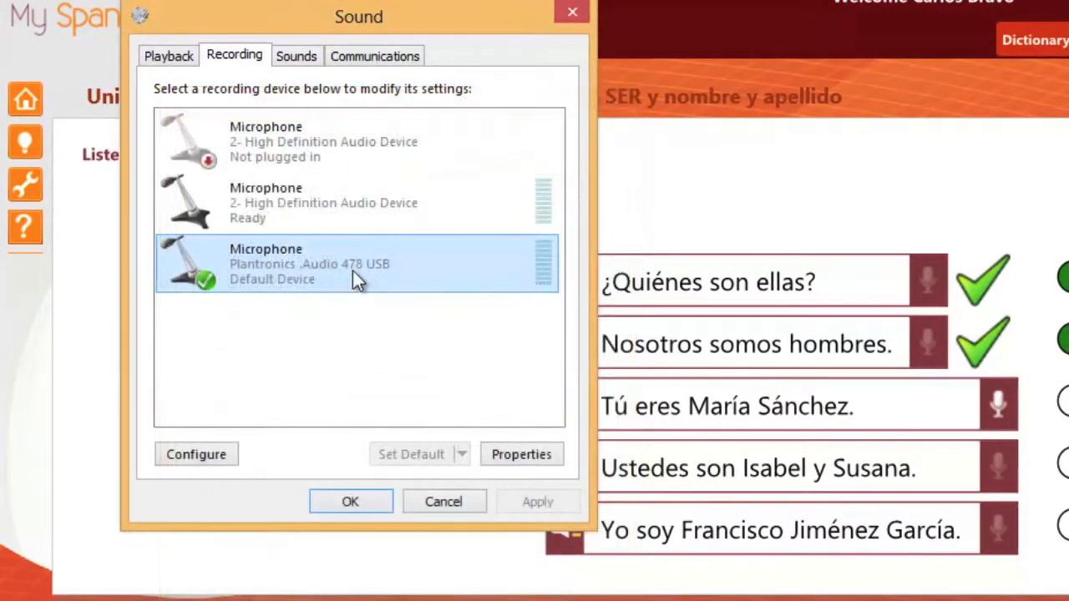
left_click(521, 454)
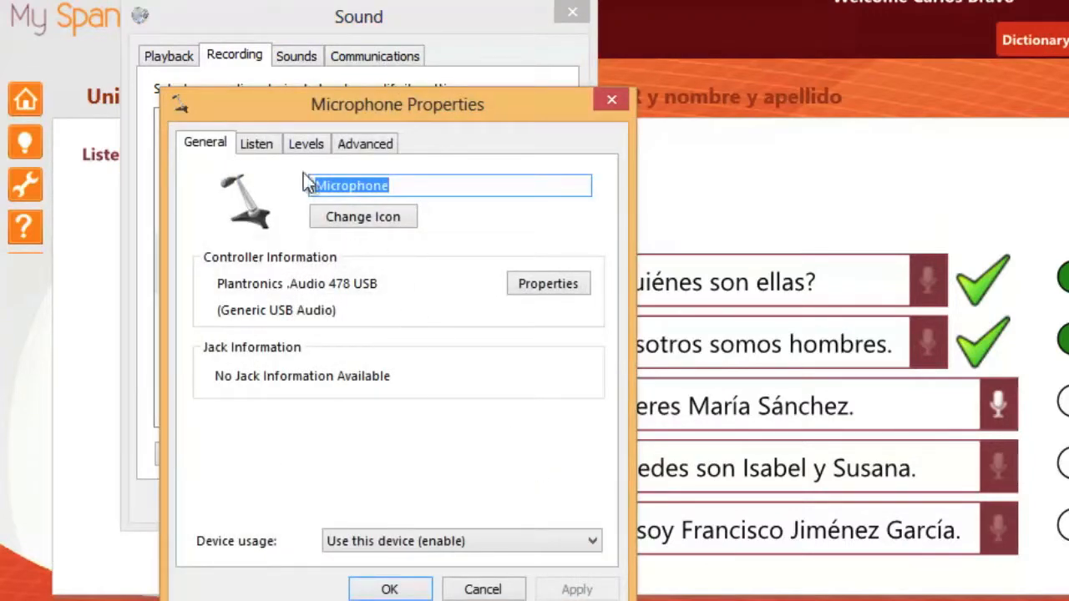
- On the Levels tab, drag the Microphone slider down from 62 to 34
left_click(306, 144)
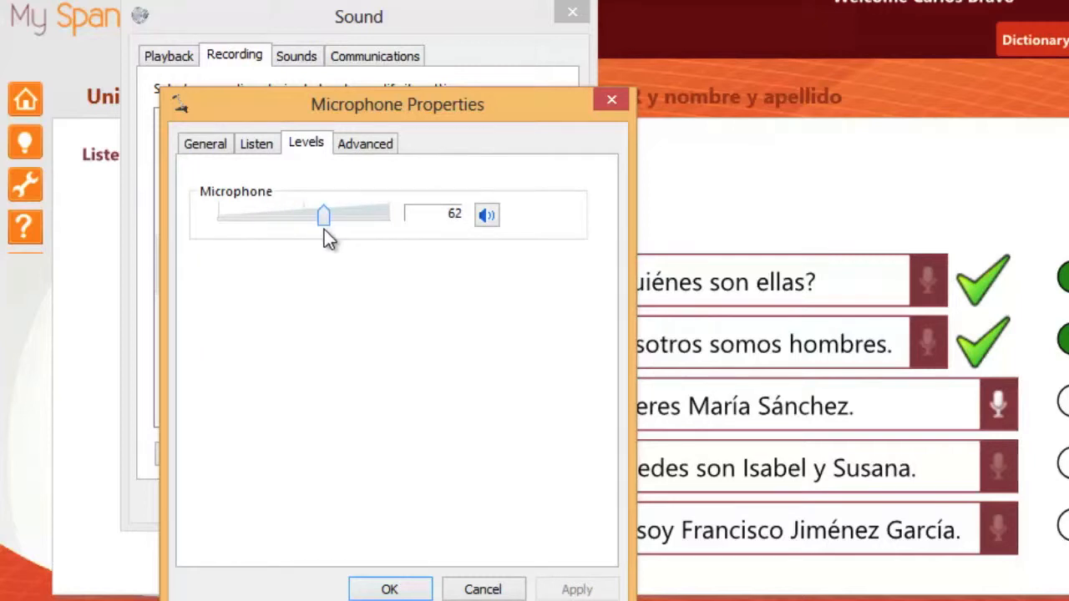
left_click_drag(324, 216, 288, 216)
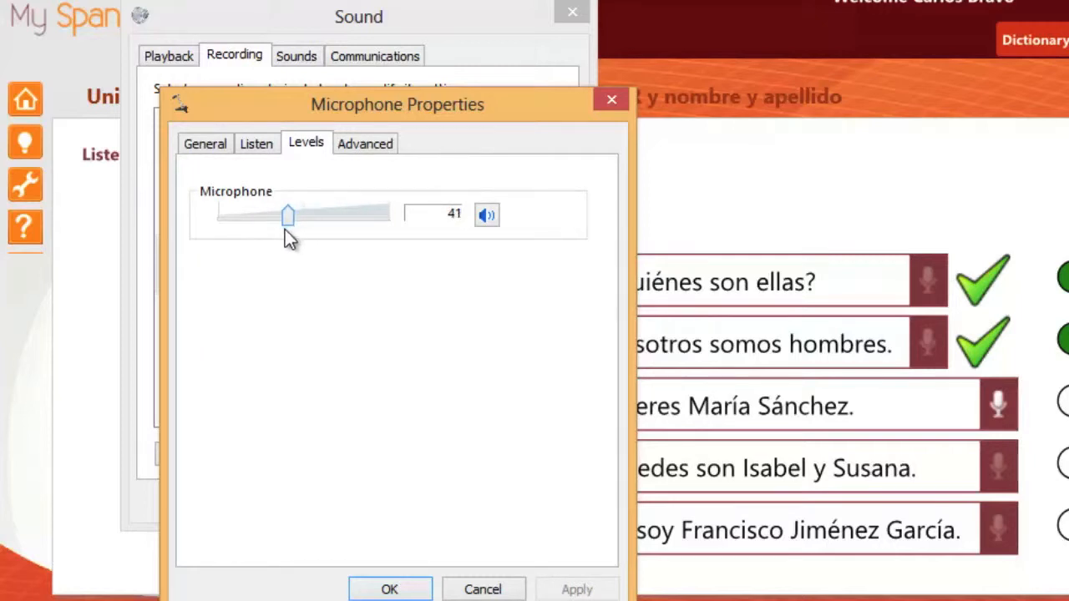
left_click_drag(288, 214, 276, 214)
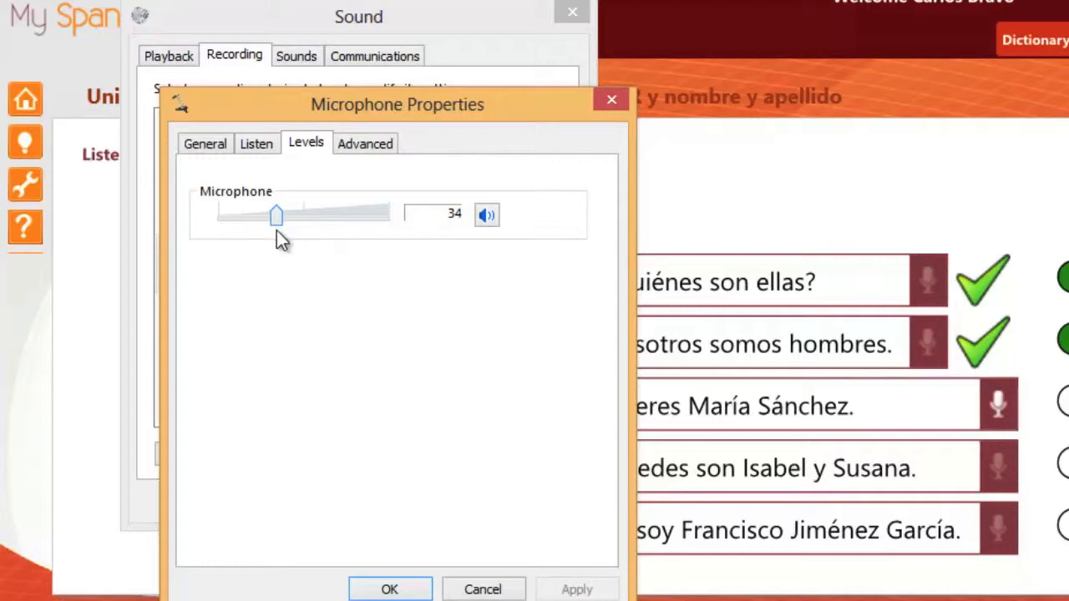
left_click_drag(276, 214, 280, 214)
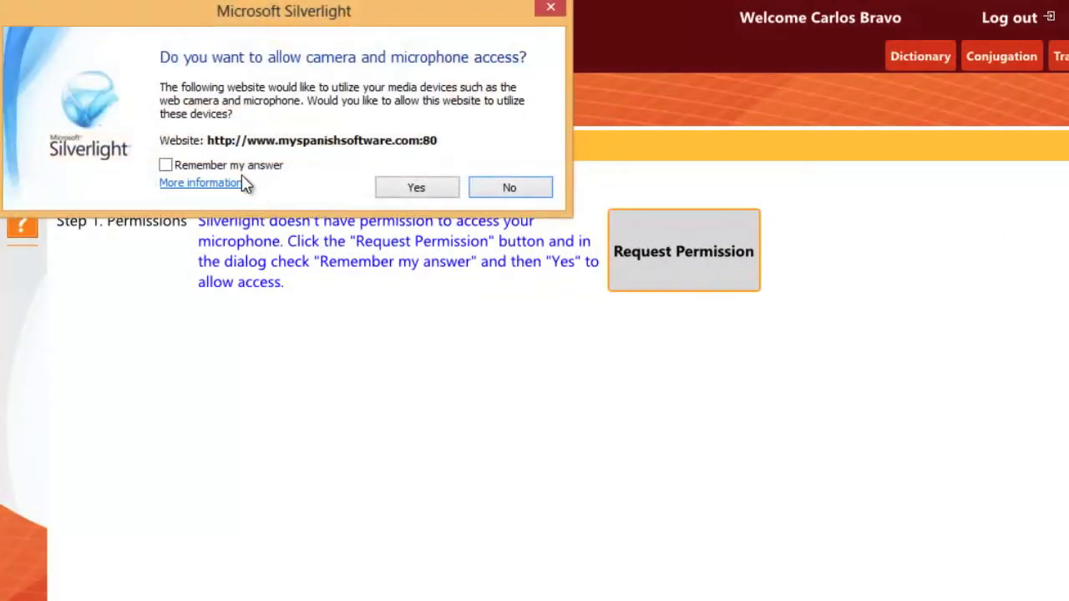
- Tick Remember my answer and answer Yes to the Silverlight microphone access prompt
left_click(166, 166)
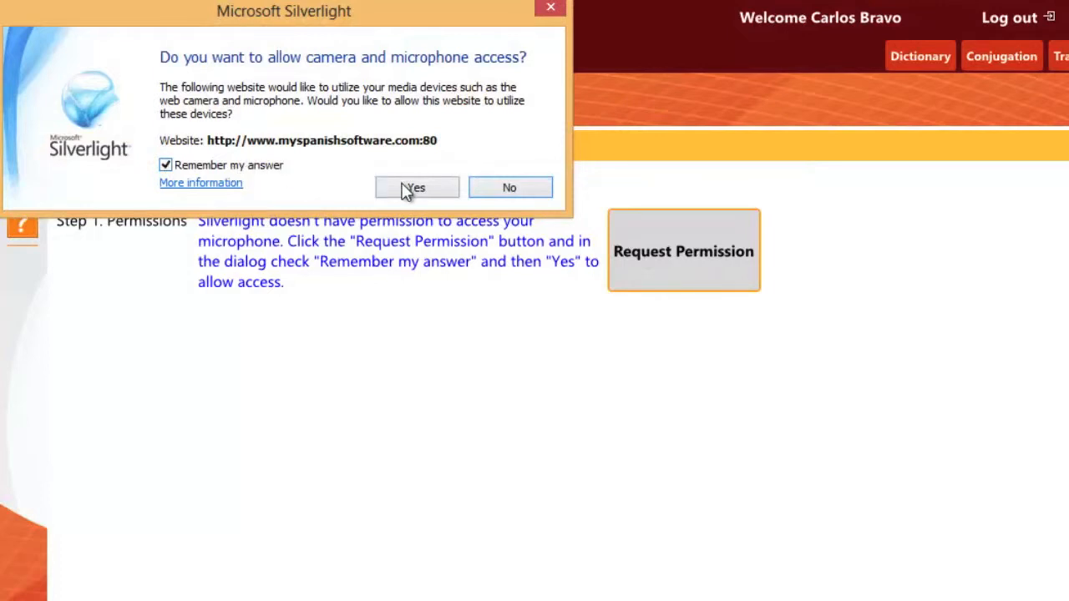
left_click(417, 188)
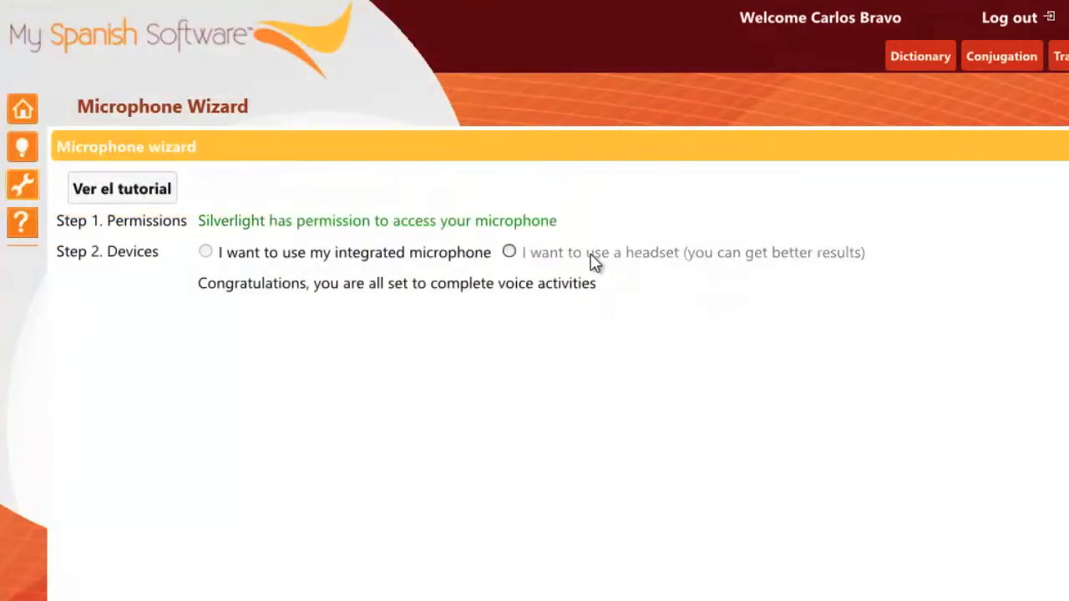
- Choose 'I want to use a headset', pick the Plantronics USB microphone and run the device test
left_click(508, 250)
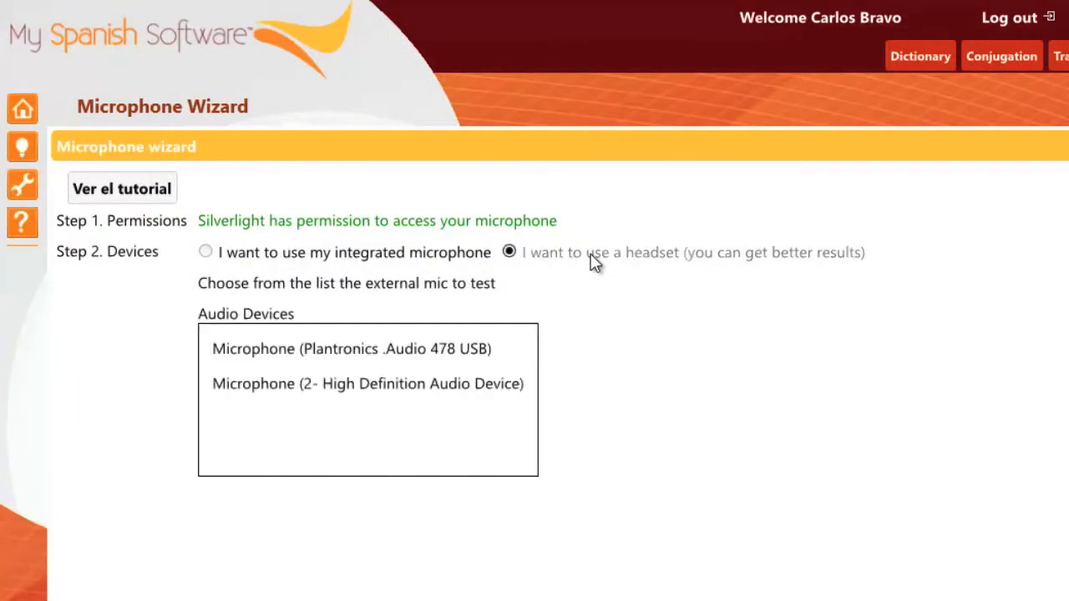
left_click(351, 349)
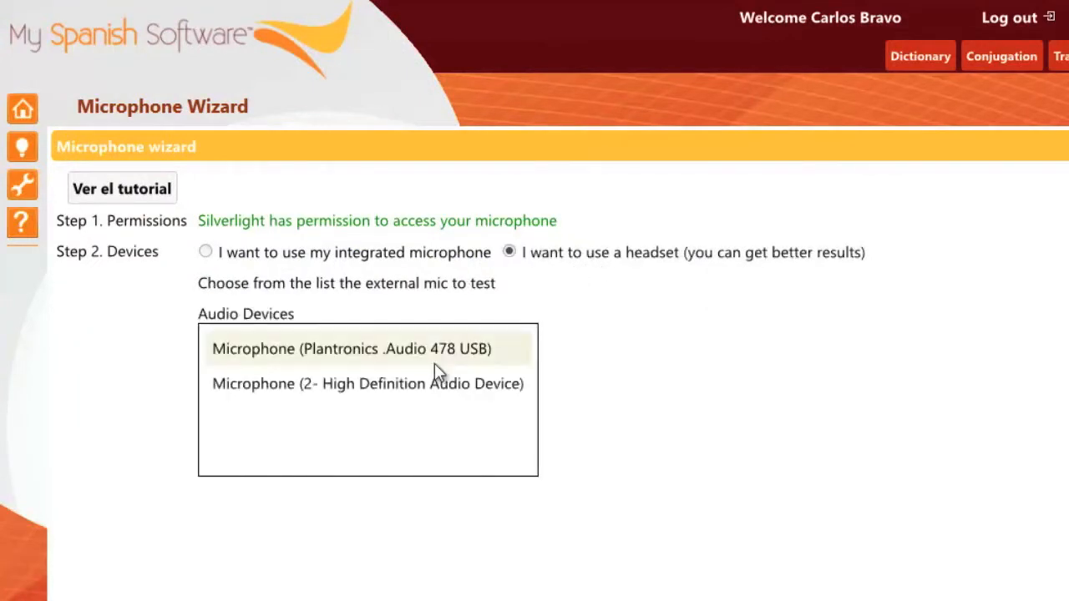
left_click(351, 349)
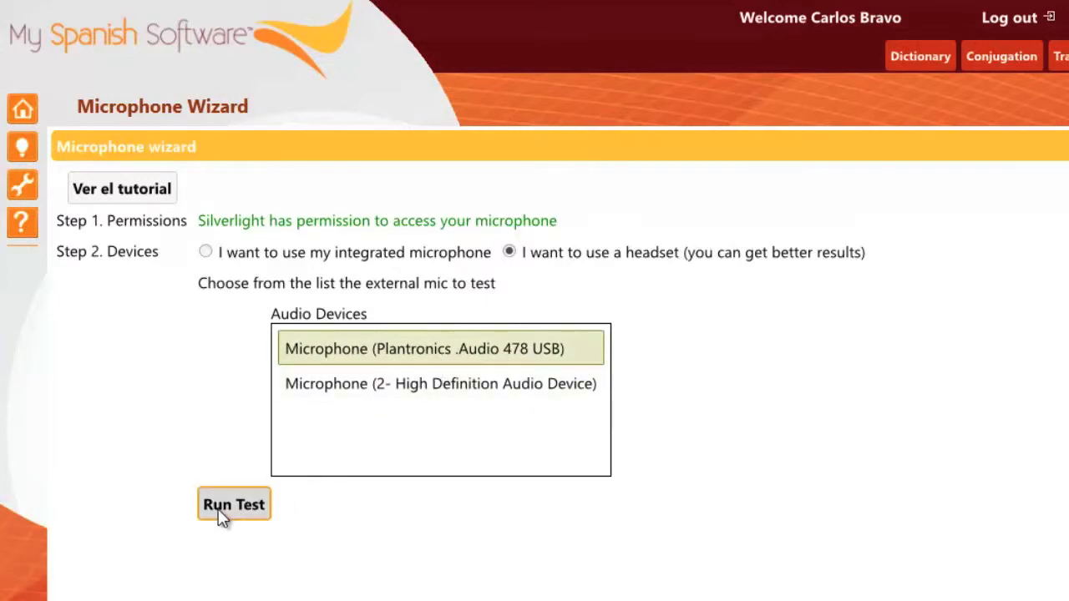
left_click(233, 505)
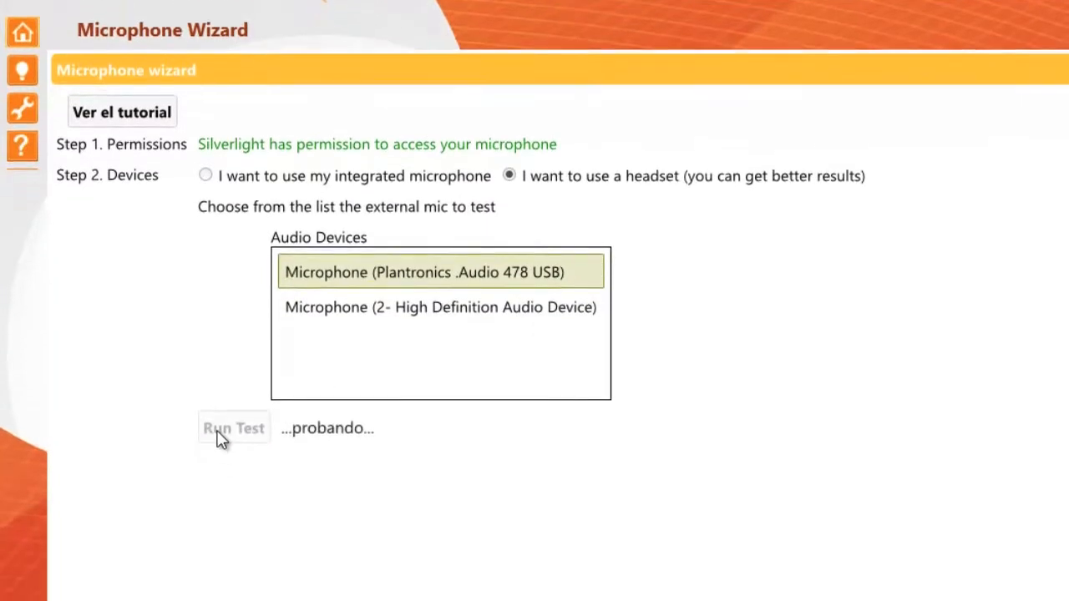
left_click(234, 427)
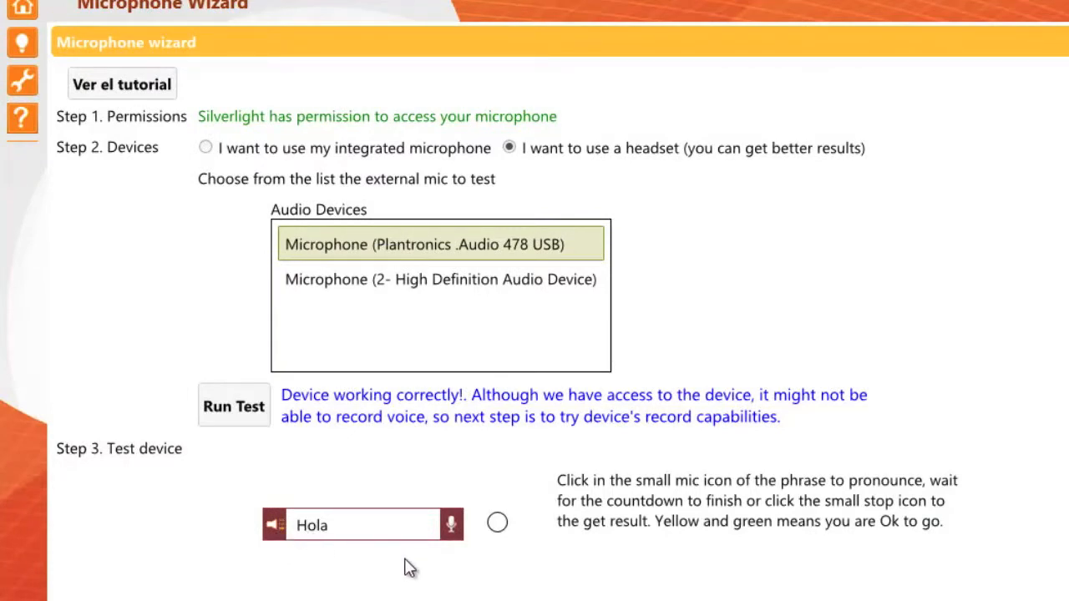
- Record the phrase Hola and stop to get the green check result
left_click(448, 524)
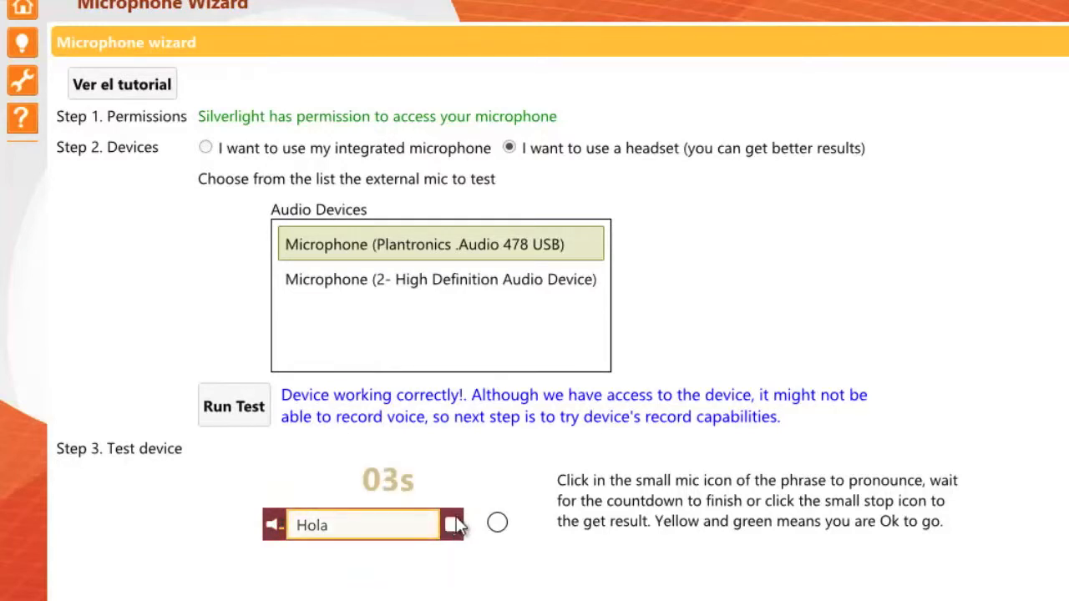
left_click(451, 525)
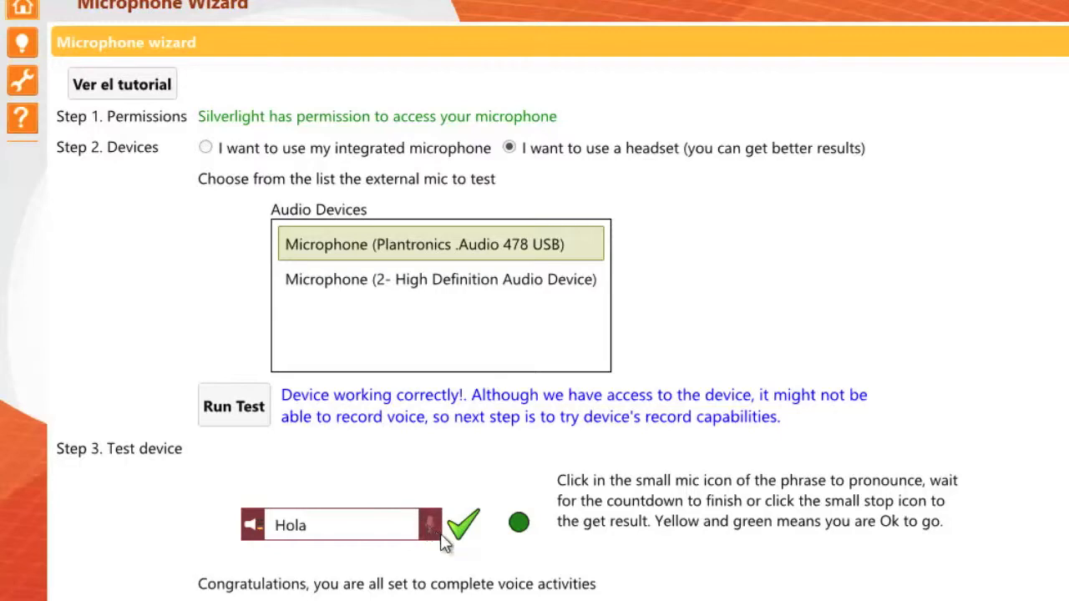
mouse_move(533, 549)
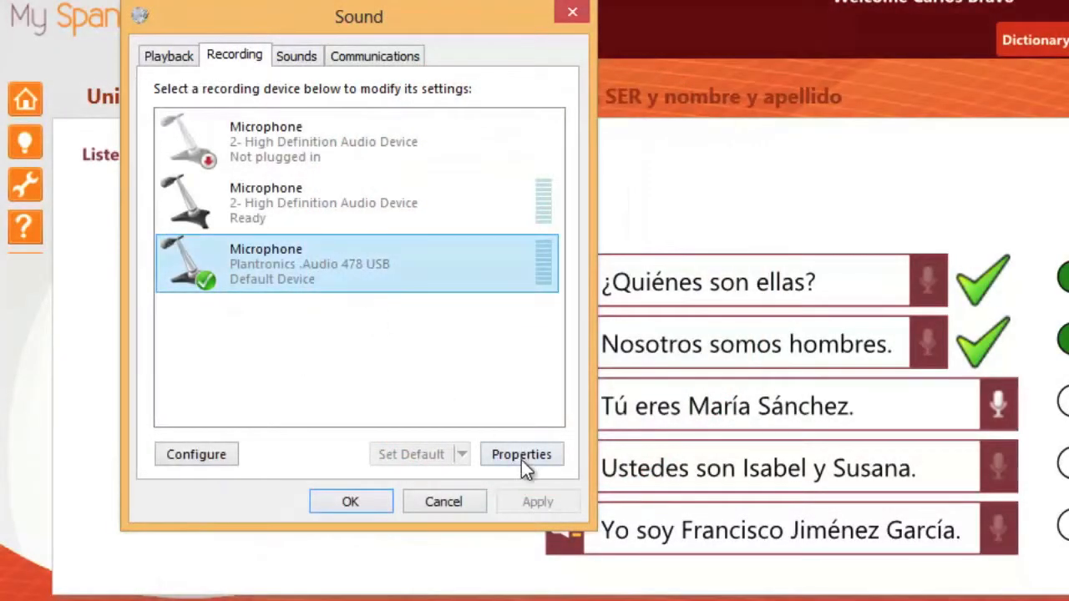
- In the Plantronics mic properties, drag the Levels slider down to 32
left_click(521, 455)
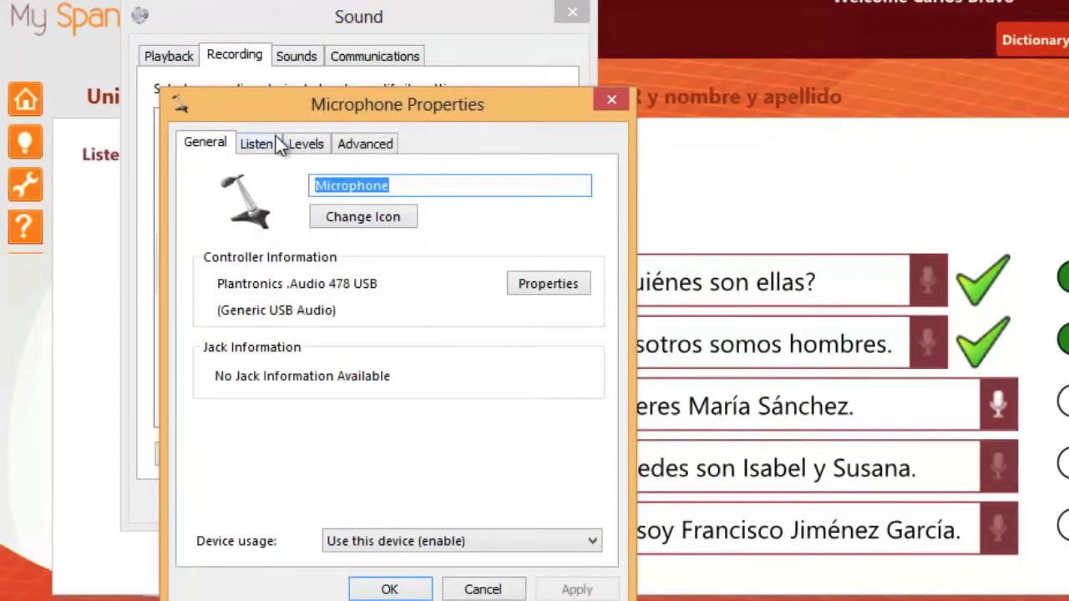
left_click(306, 144)
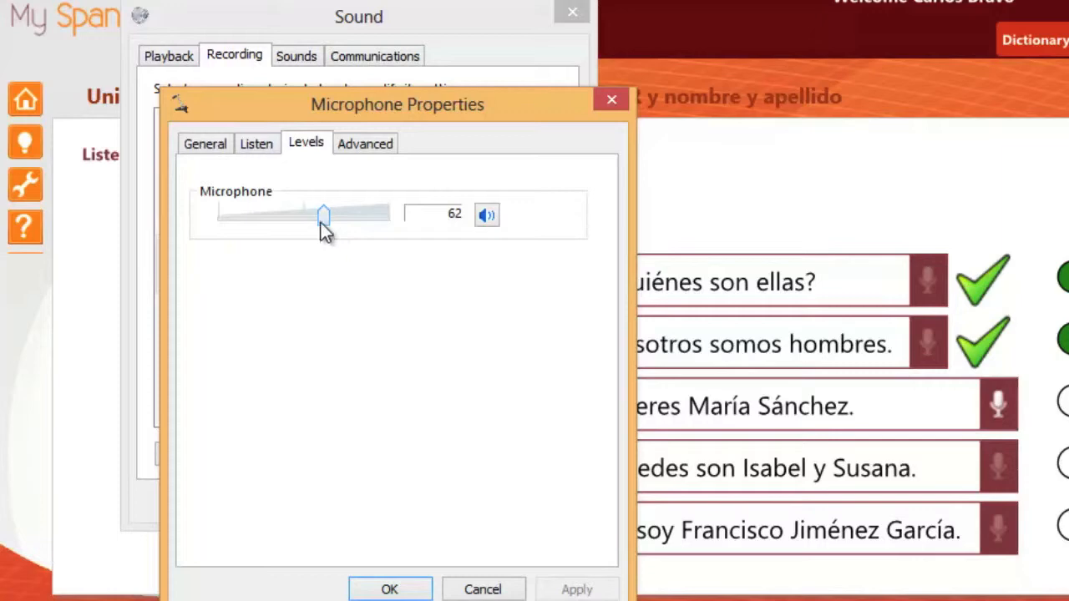
left_click_drag(324, 214, 271, 214)
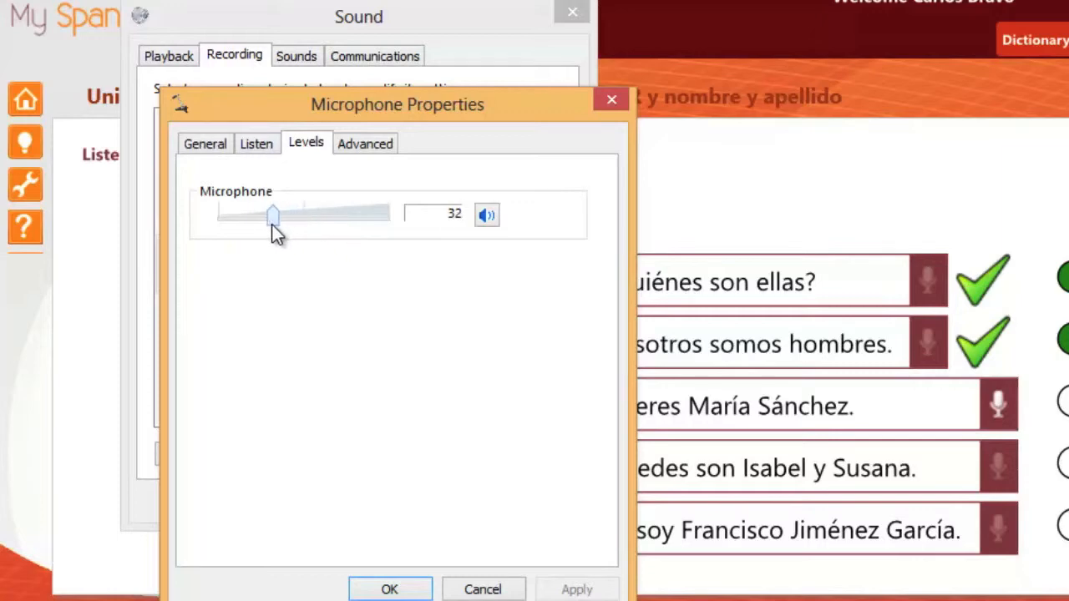
left_click_drag(270, 213, 324, 213)
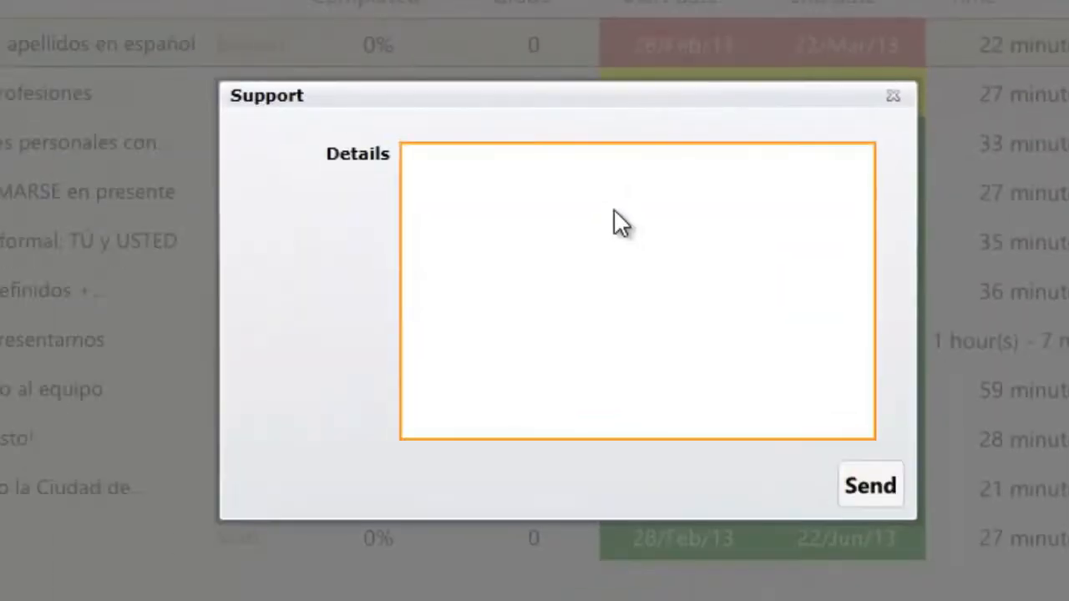
- Type a help request about dates on the Nombres y apellidos en español module with contact number 555 55 5
type("Hi, can you help me with the dates on")
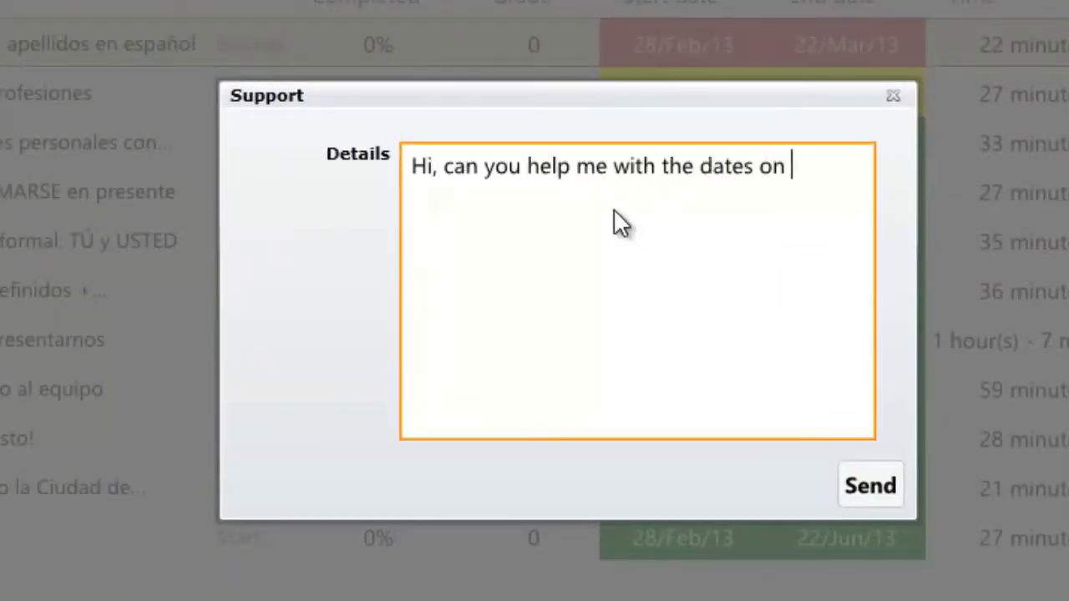
type("the module Nombres y apellidos en español?")
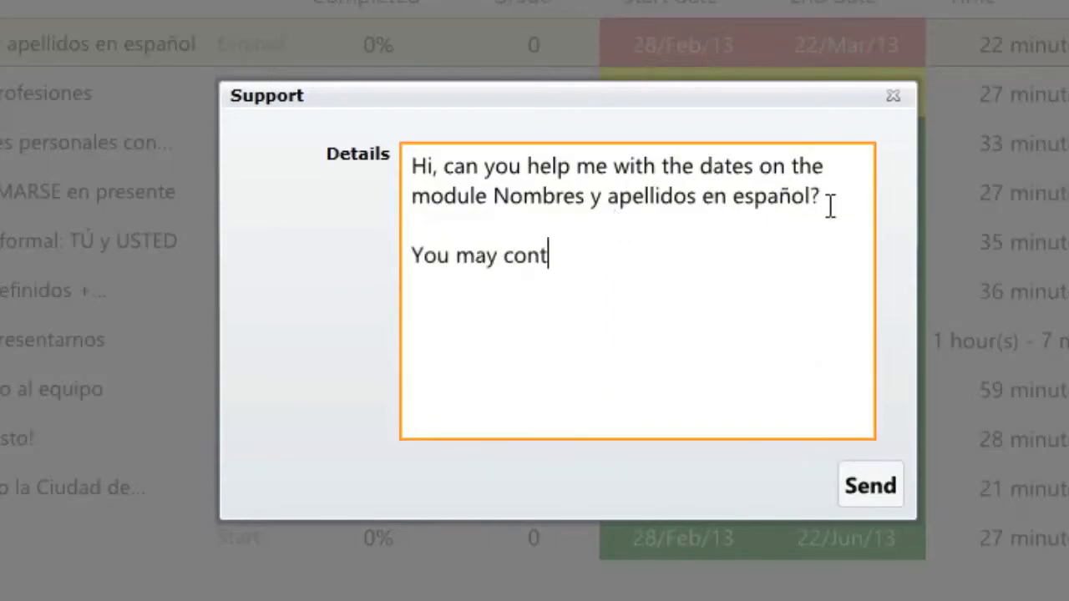
type("act me at 555 55 5")
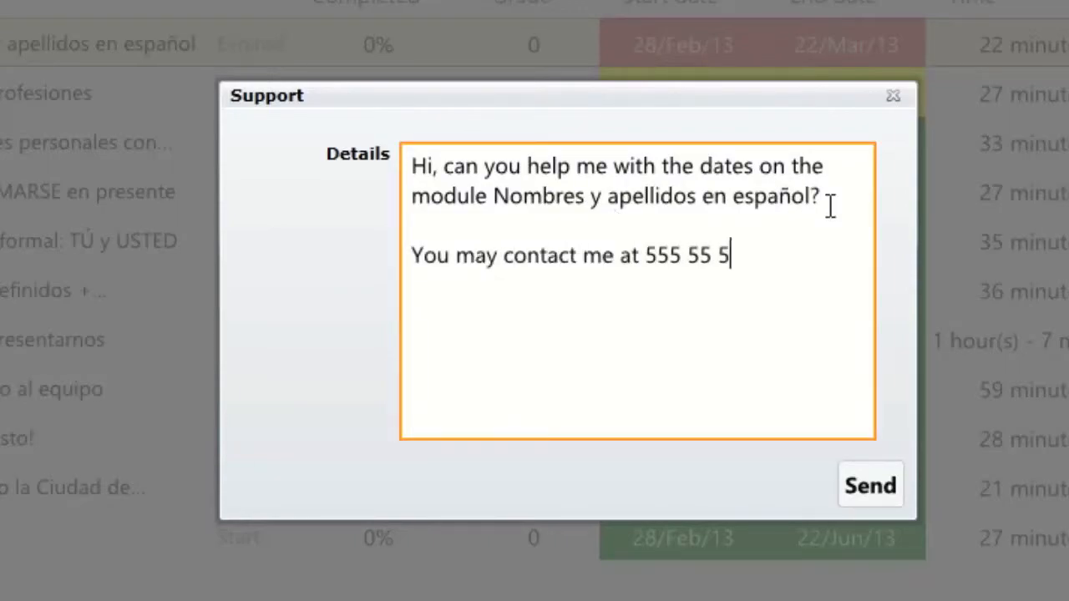